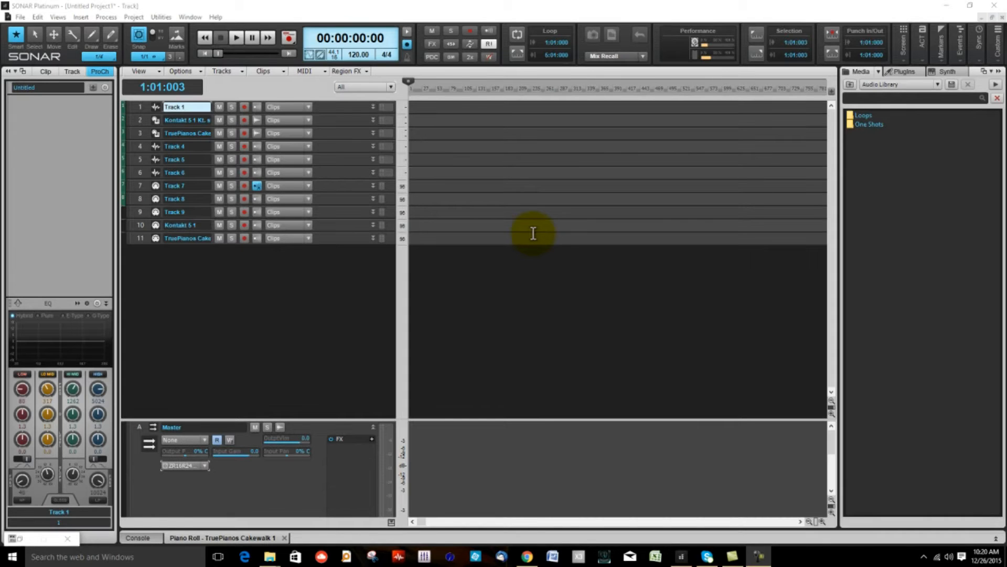
- Open the Preferences dialog from the Edit menu
left_click(33, 18)
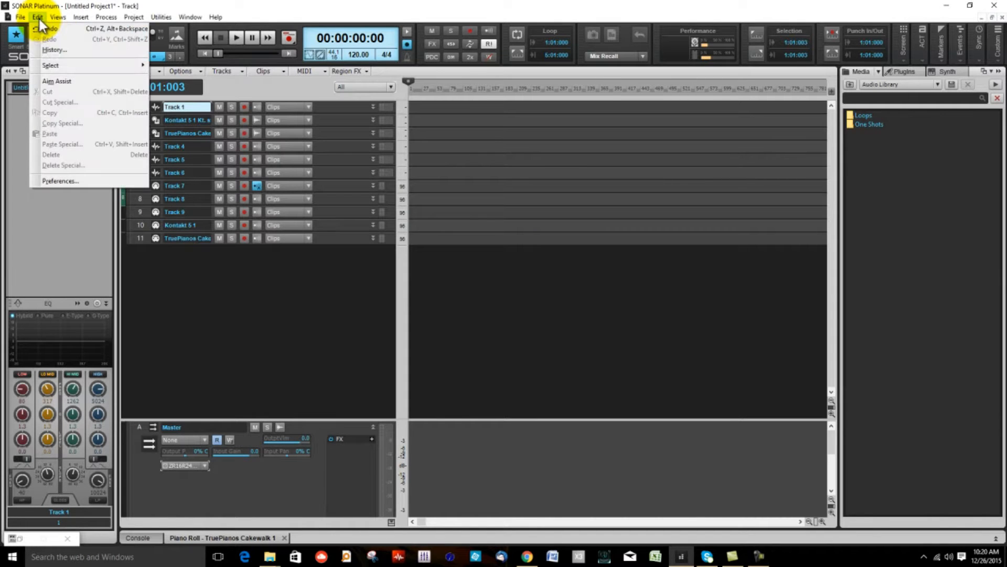
left_click(61, 181)
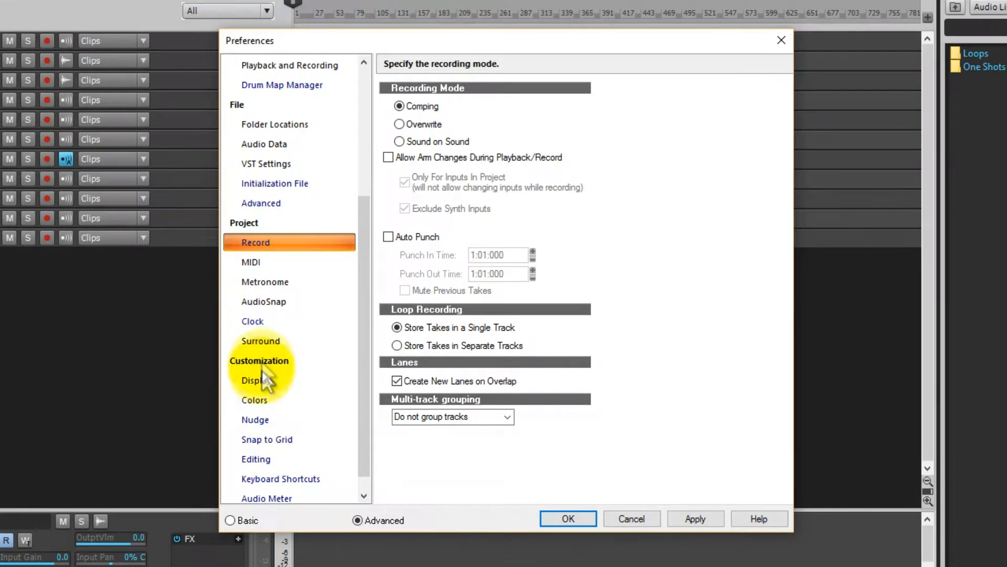
- Show the Keyboard Shortcuts page, trying MIDI keys then settling on Computer keys
left_click(280, 478)
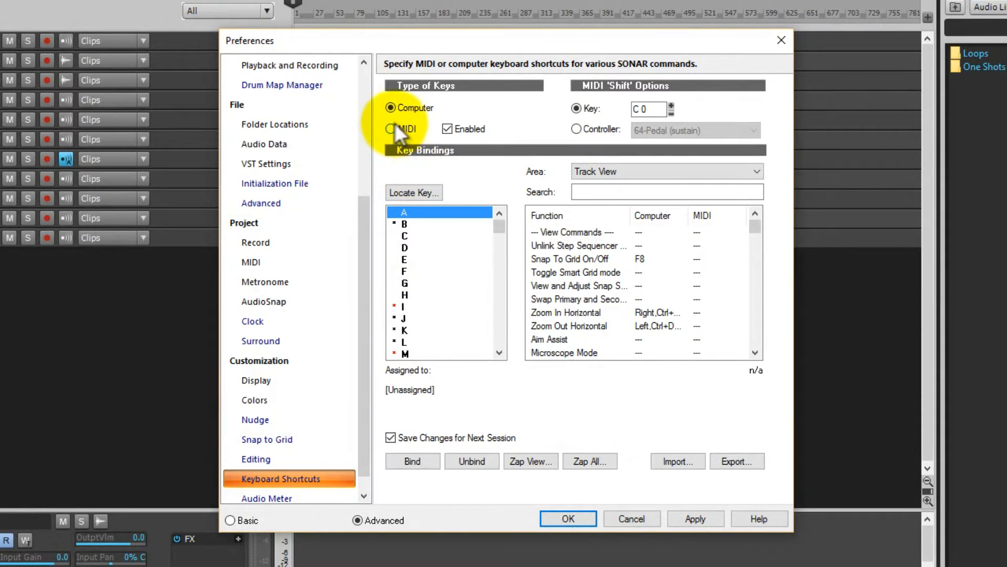
left_click(389, 128)
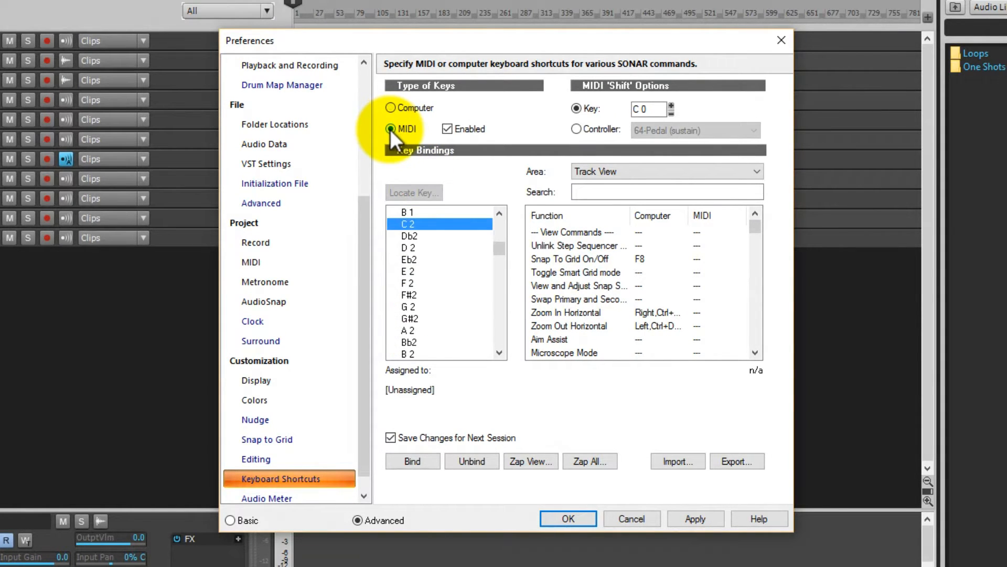
left_click(388, 107)
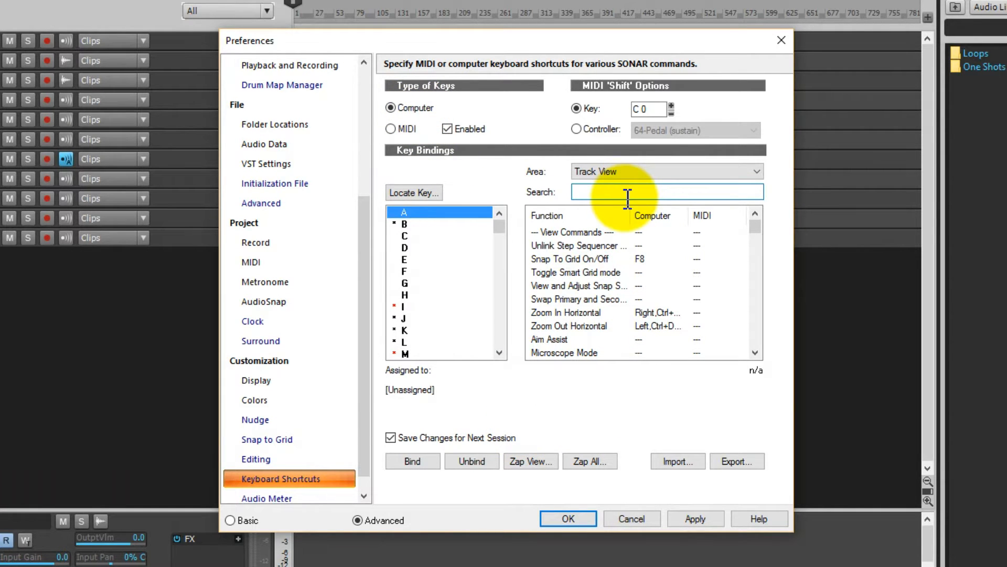
- Filter the key bindings function list to commands matching 'zoom'
type("zoom")
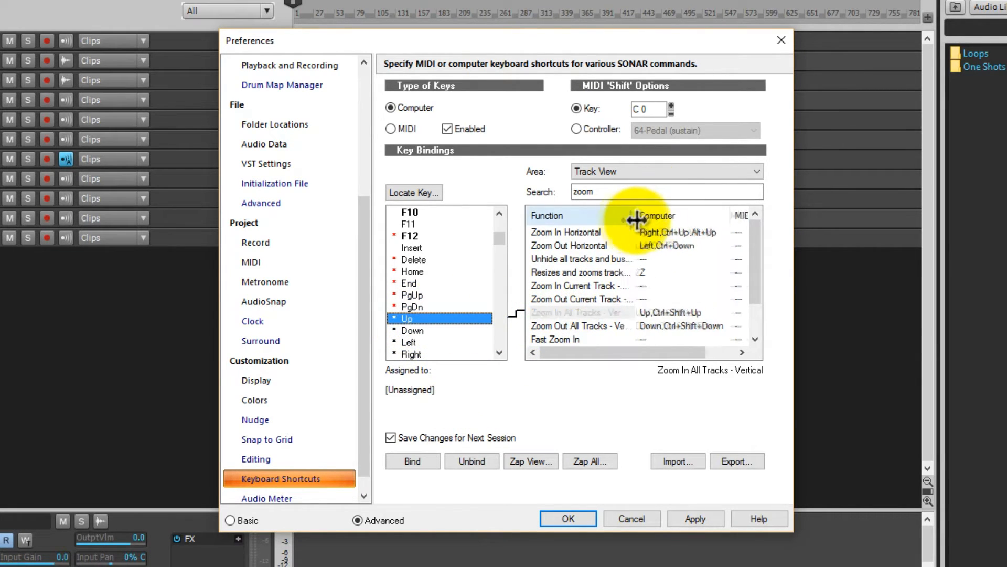
- Bind Up/Down to Zoom In/Out All Tracks Vertical and Right/Left to Zoom In/Out Horizontal
left_click(584, 313)
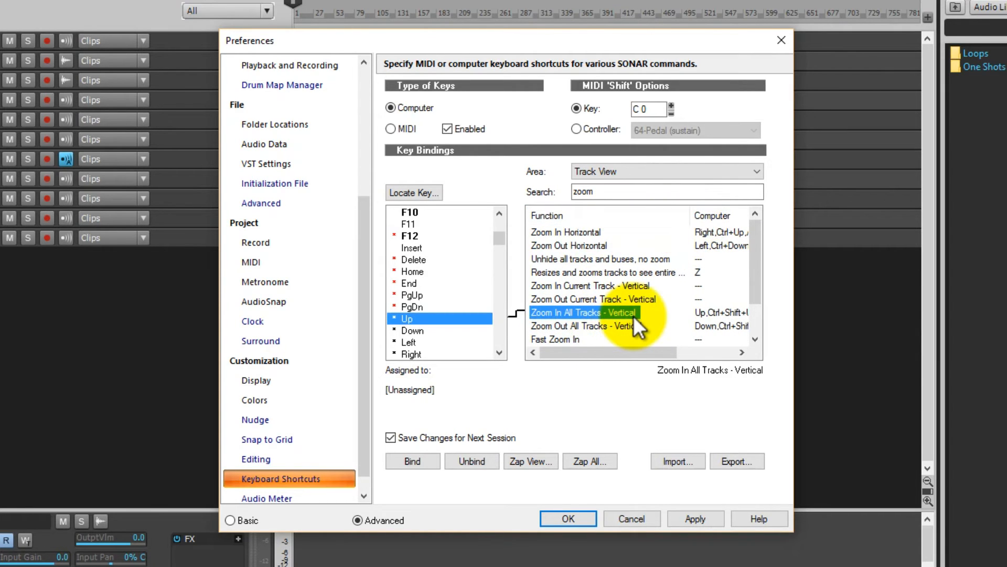
left_click(606, 300)
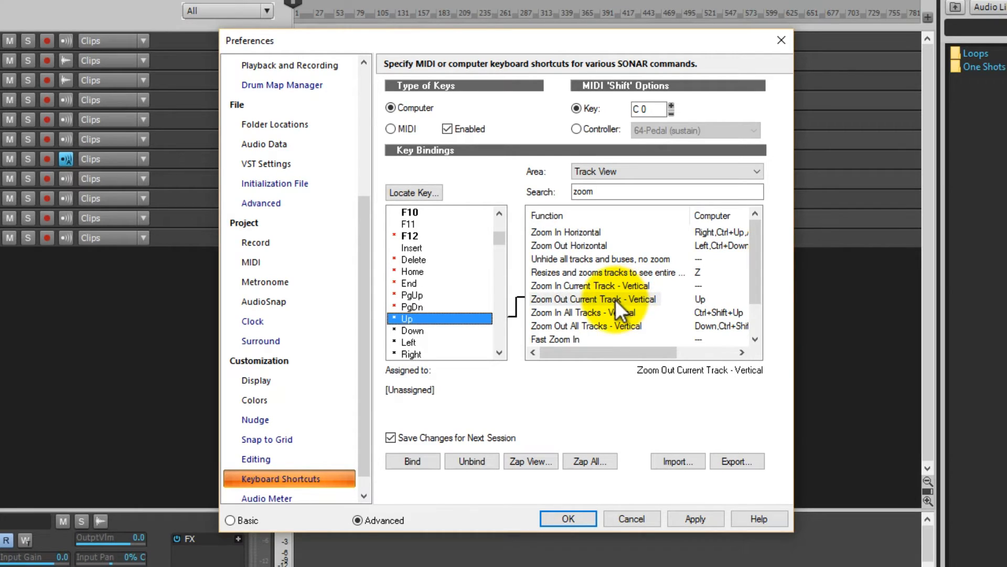
mouse_move(611, 327)
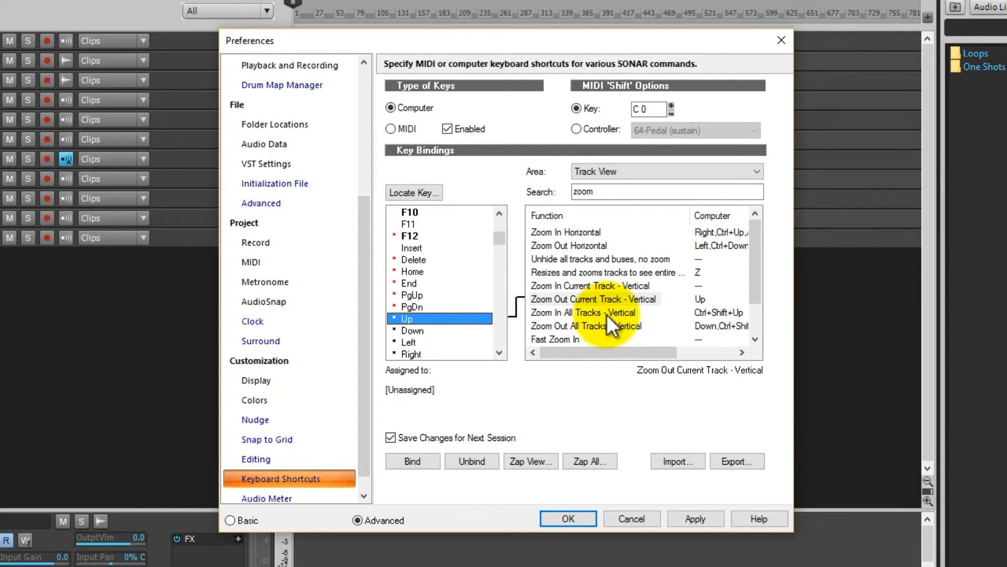
left_click(583, 312)
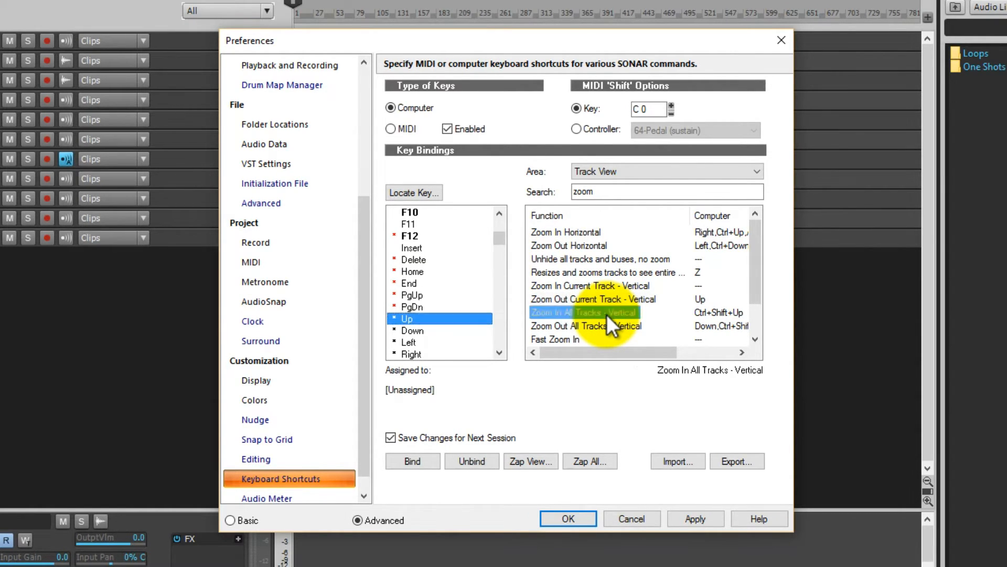
left_click(413, 330)
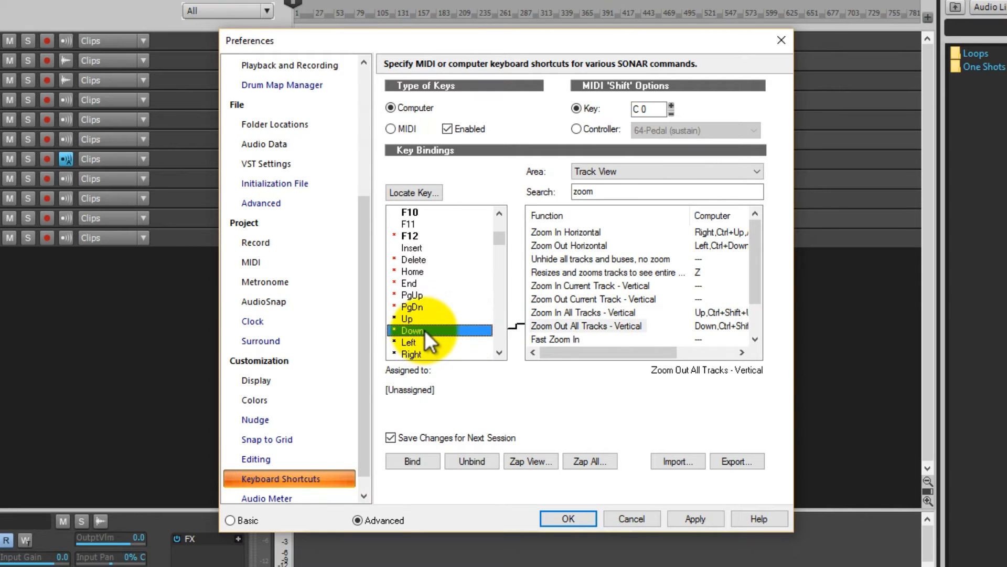
mouse_move(499, 241)
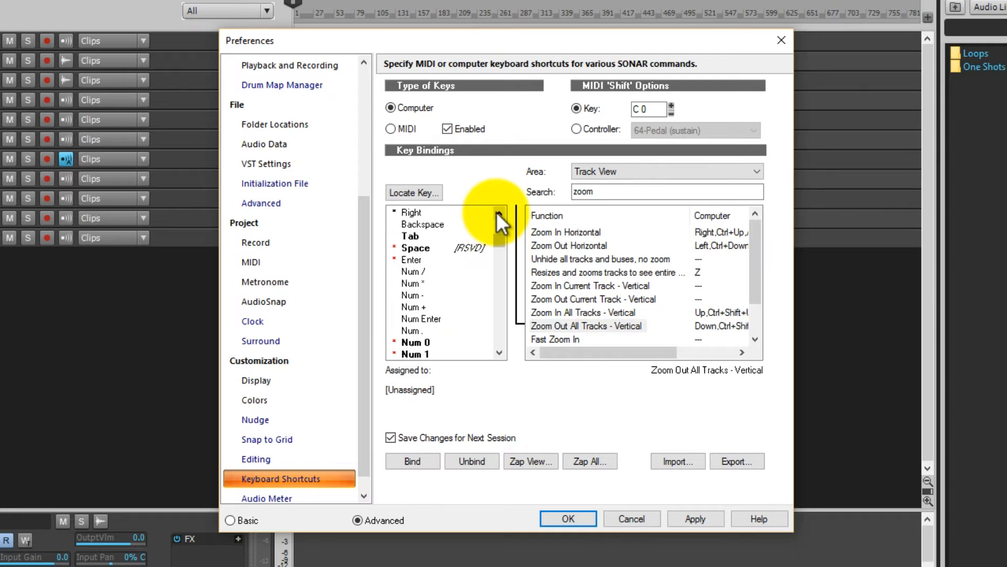
left_click(410, 260)
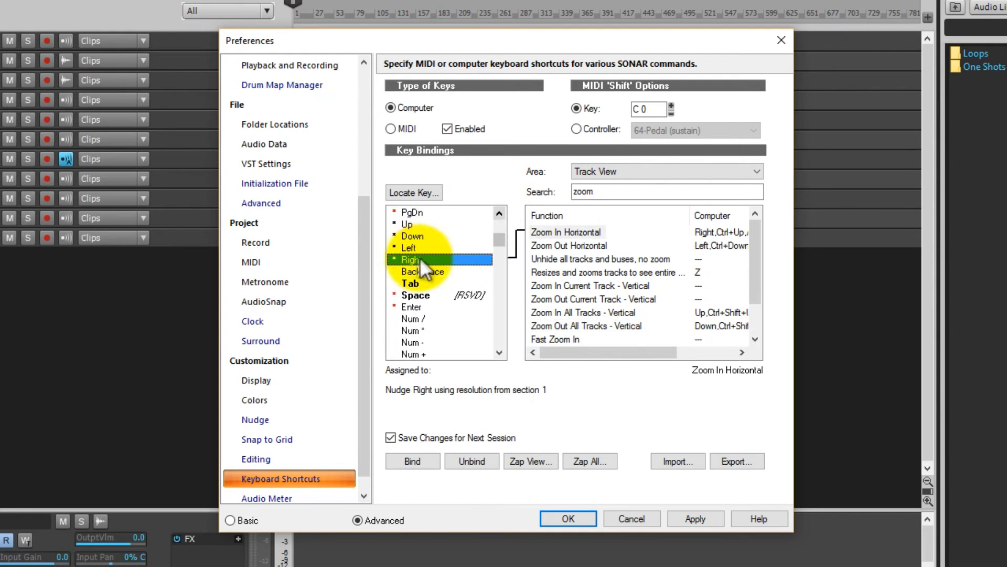
left_click(409, 248)
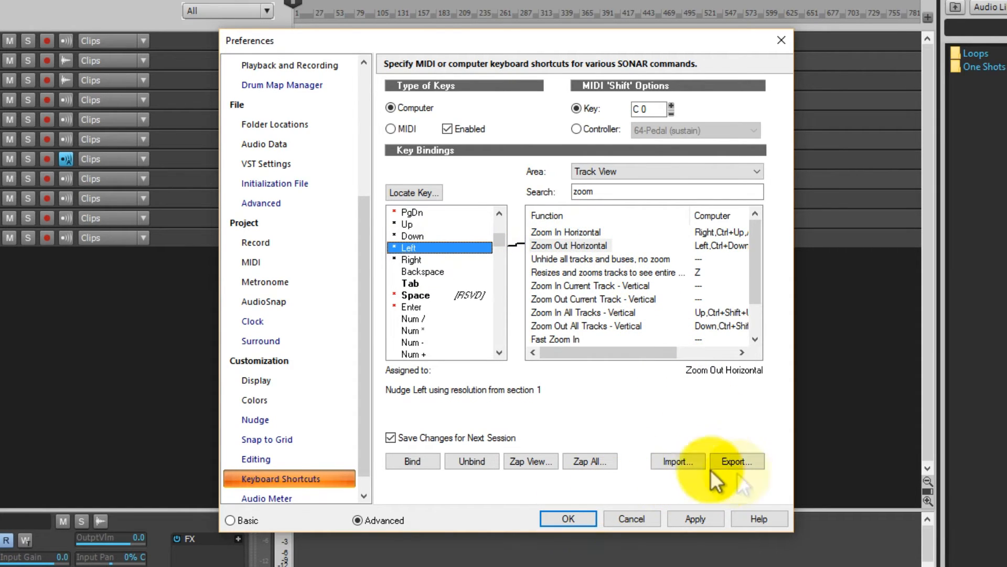
- In Import Key Bindings, browse PT and Digital Performer files and select Cubase SX Key Assignments.kbn
left_click(678, 462)
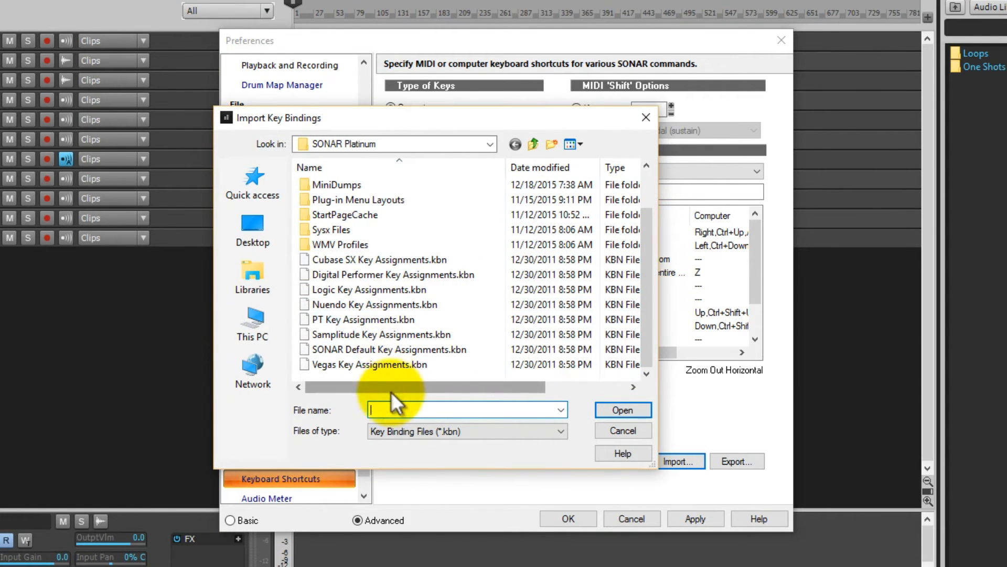
left_click(369, 365)
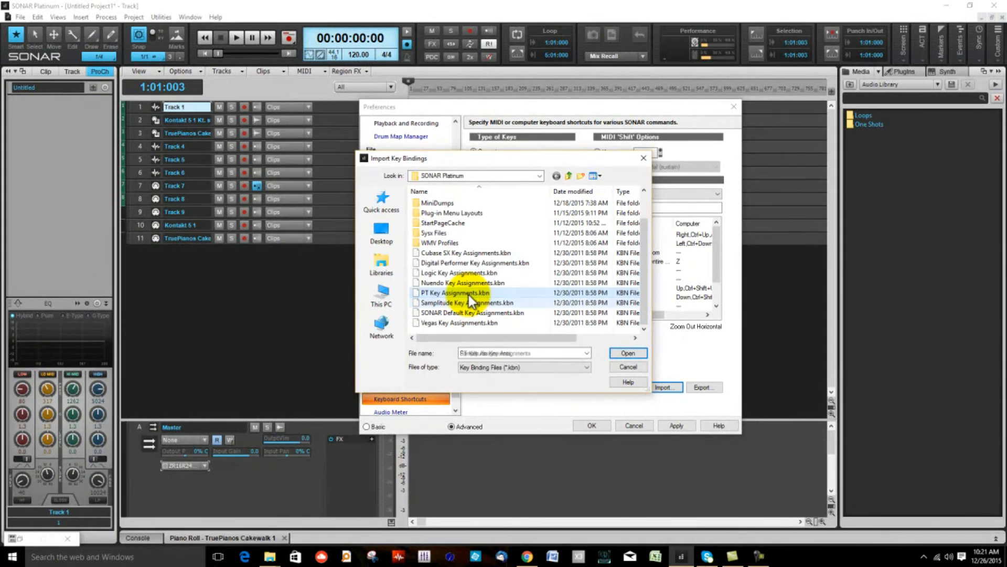
left_click(473, 262)
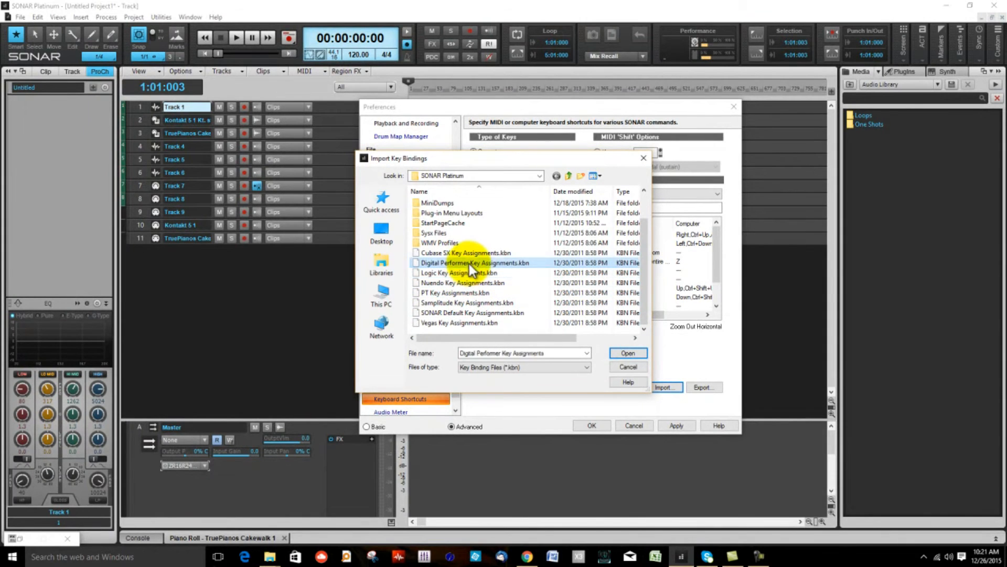
left_click(465, 252)
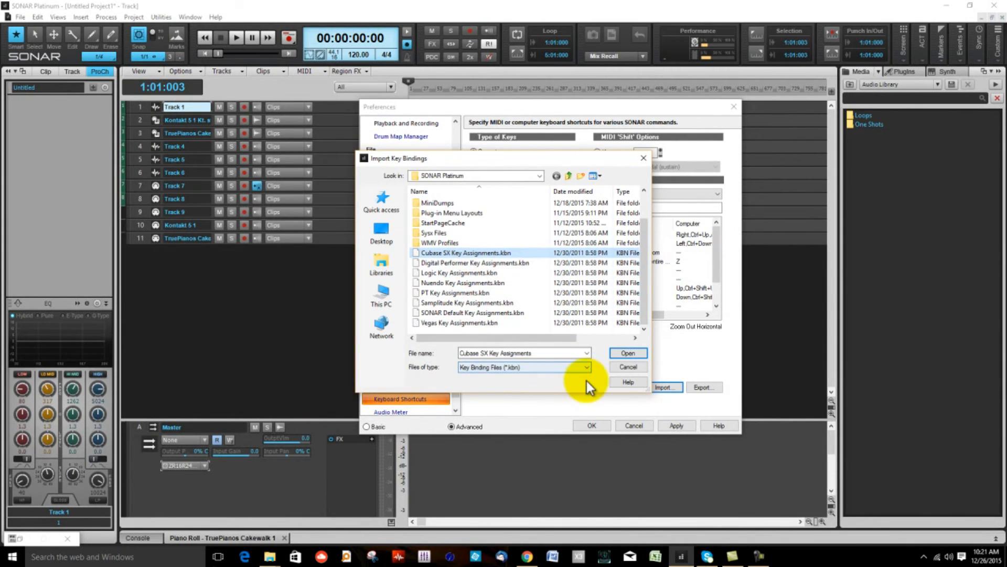